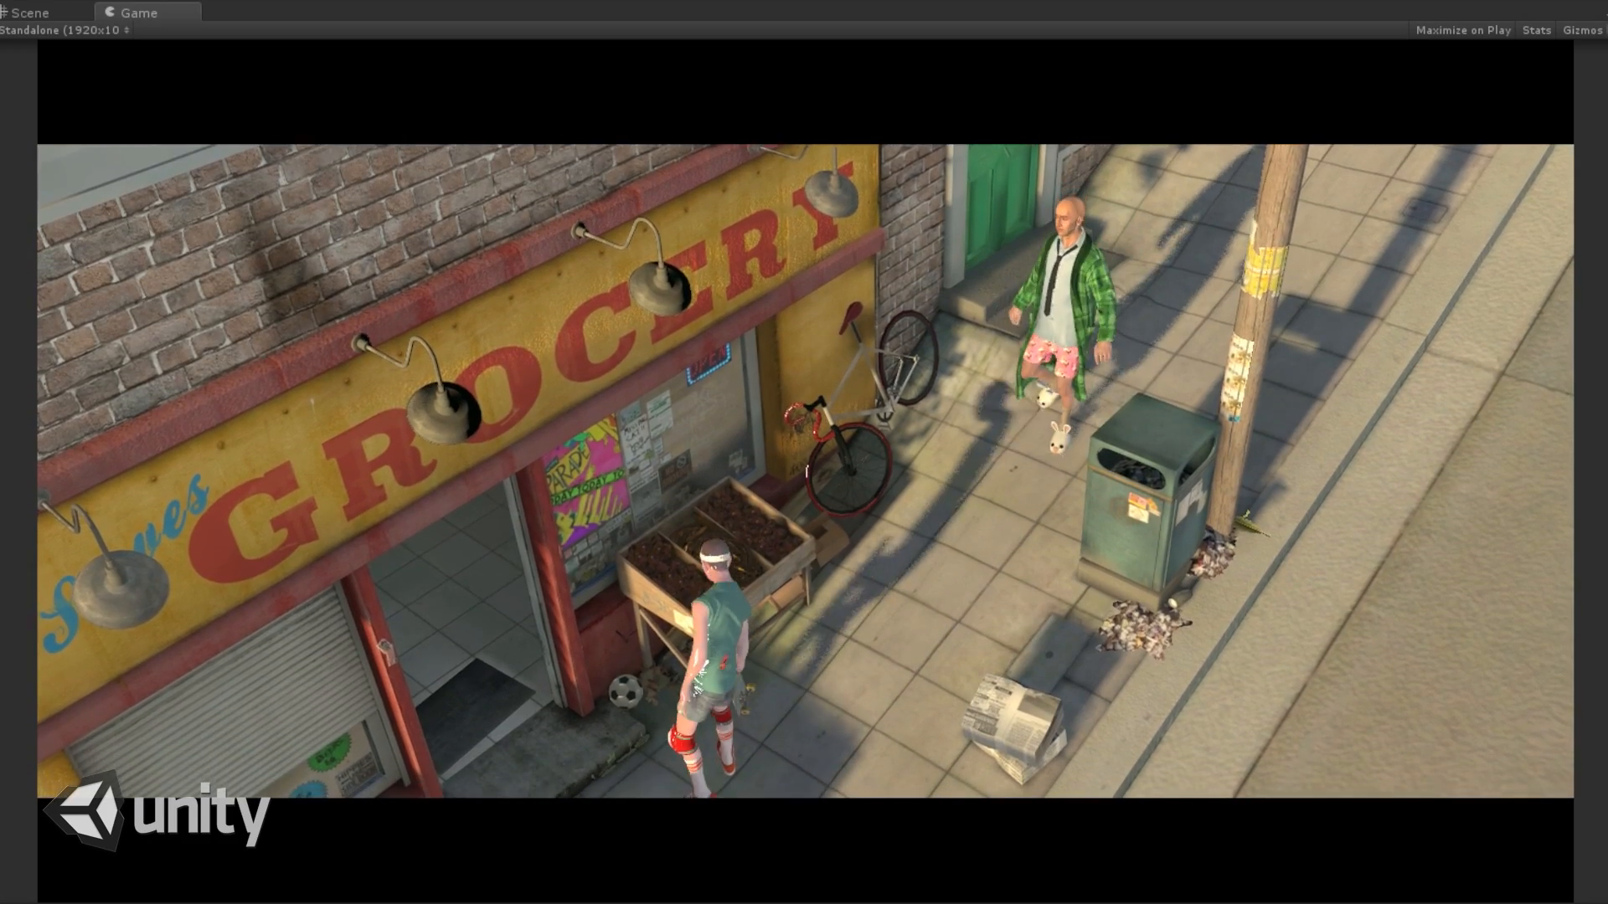
Step: Switch to the Scene view to frame the bald character's head and skin shading up close
click(31, 12)
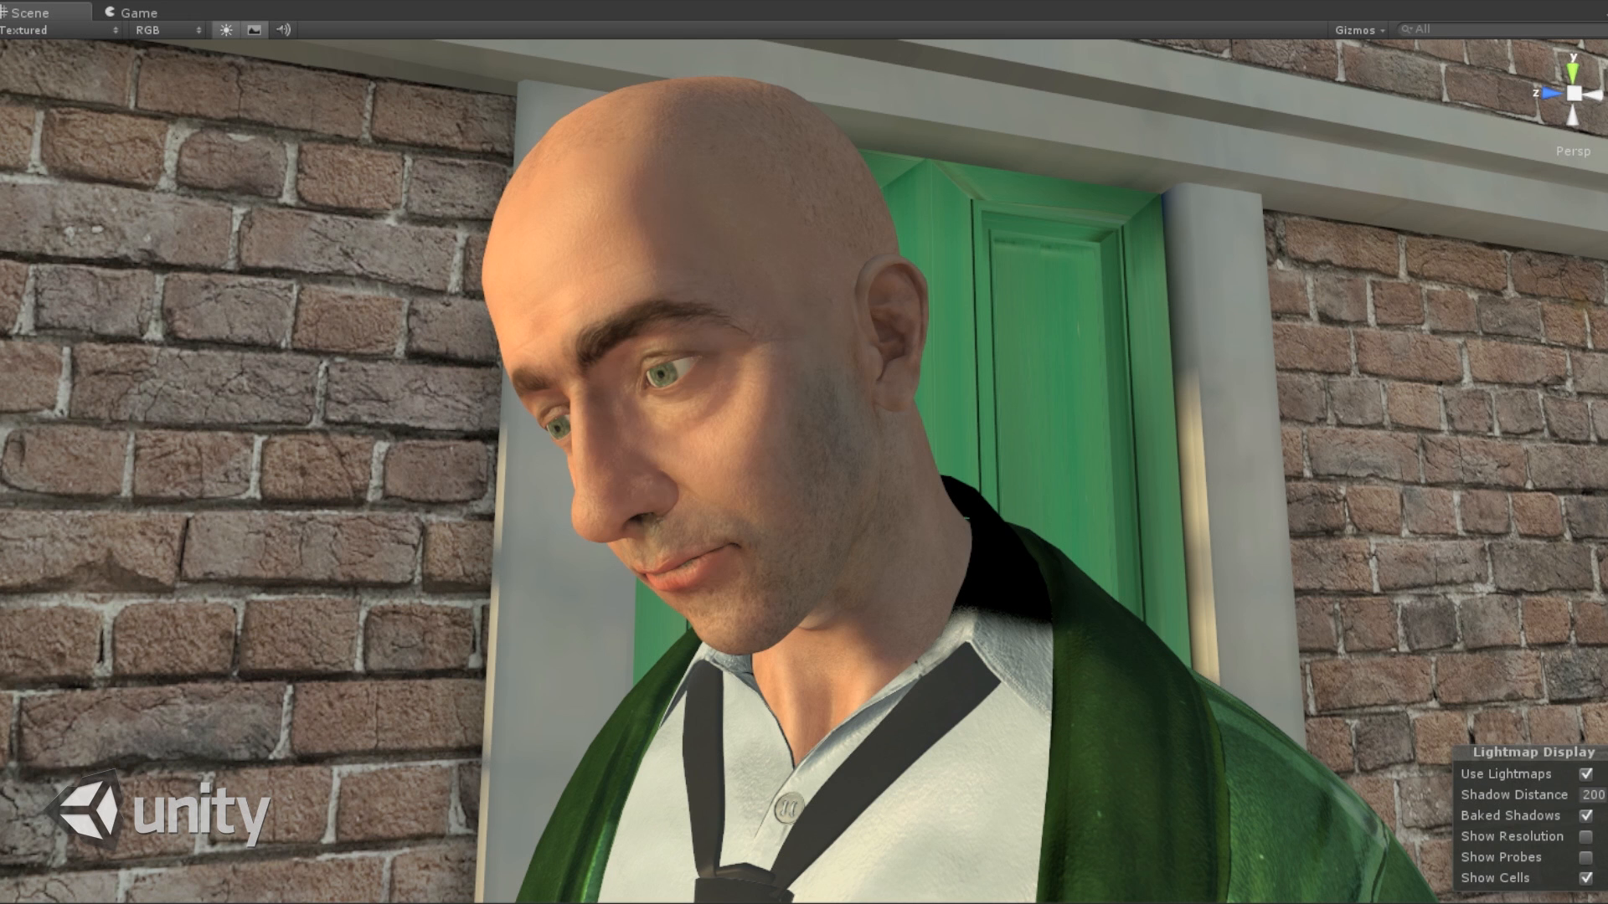